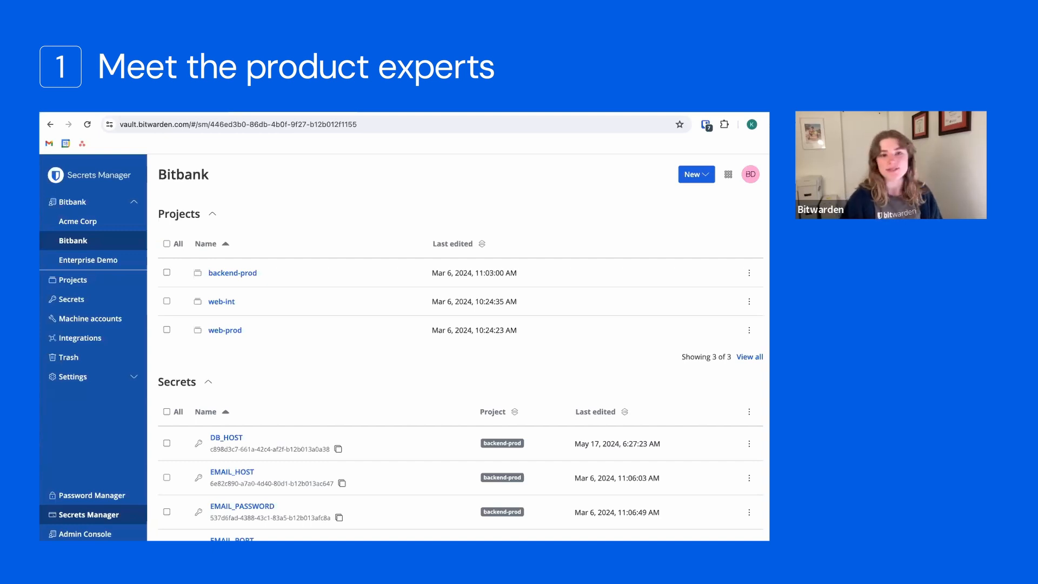
Step: Open the web-prod project and bring a secret up in the Edit secret dialog
{"action": "left_click", "coordinate": [225, 330]}
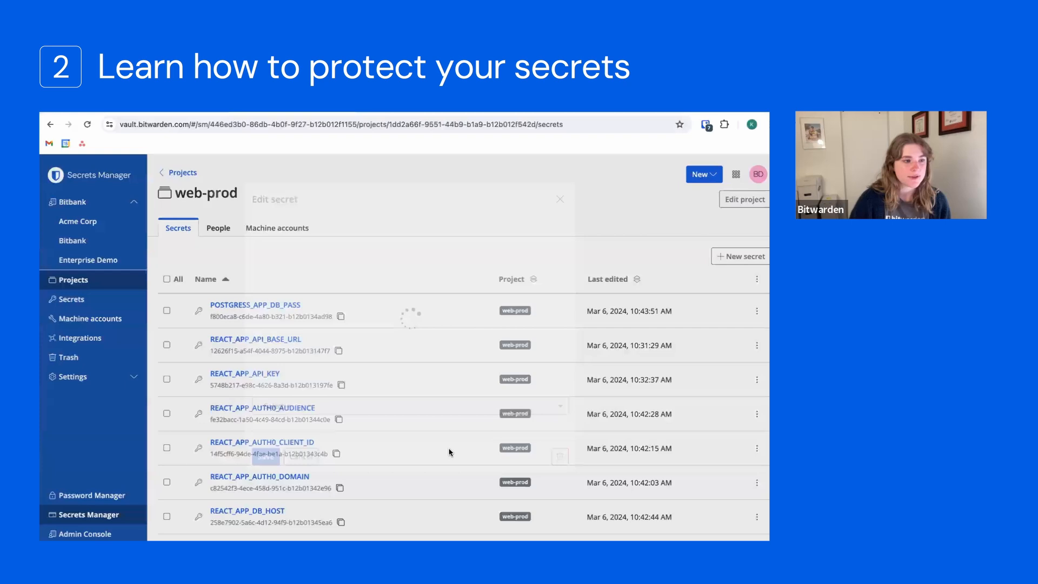
{"action": "left_click", "coordinate": [254, 304]}
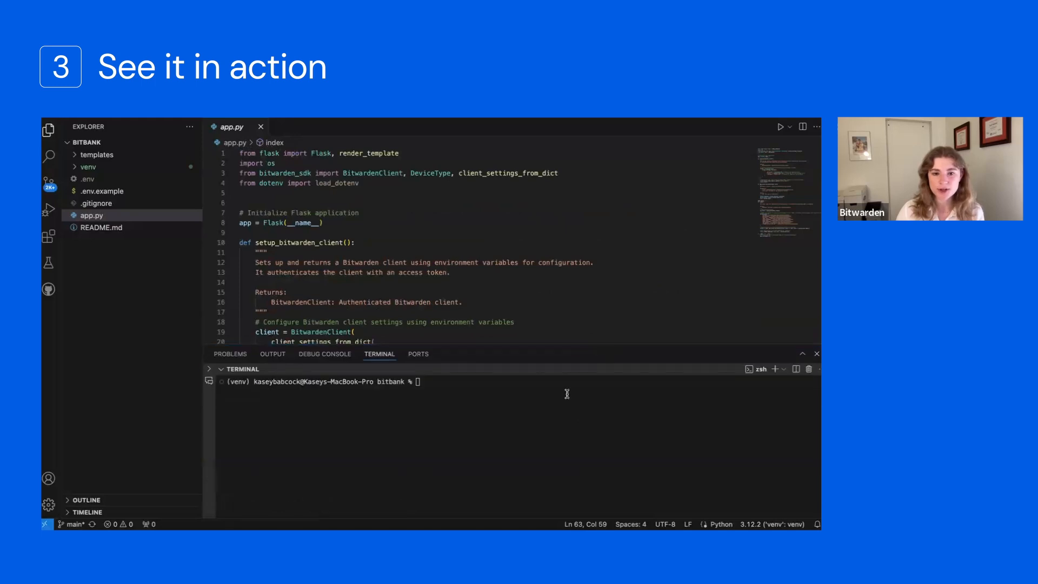
Step: Start typing a command beginning with 'p' in the bitbank terminal
{"action": "type", "text": "p"}
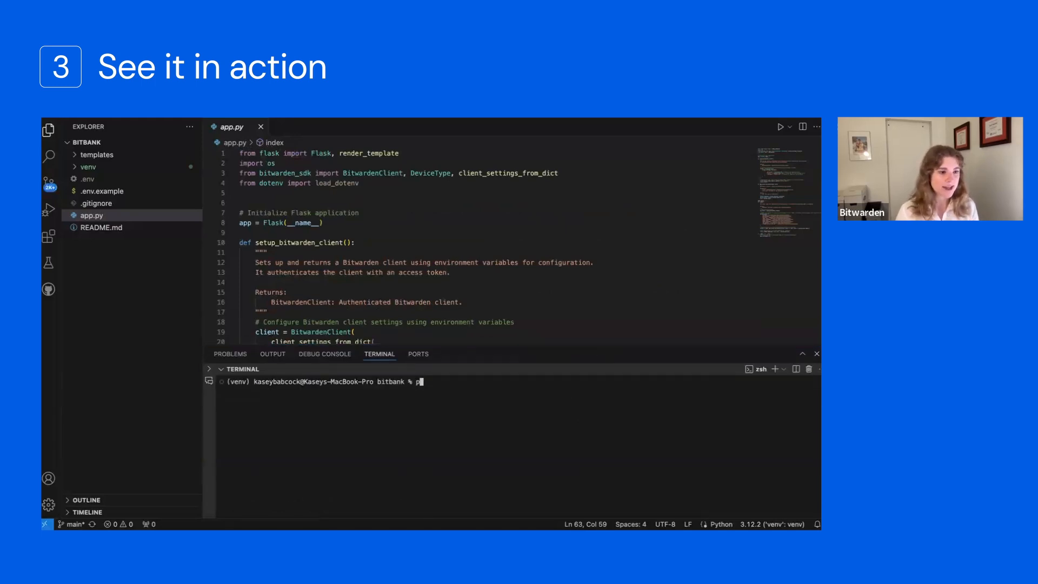